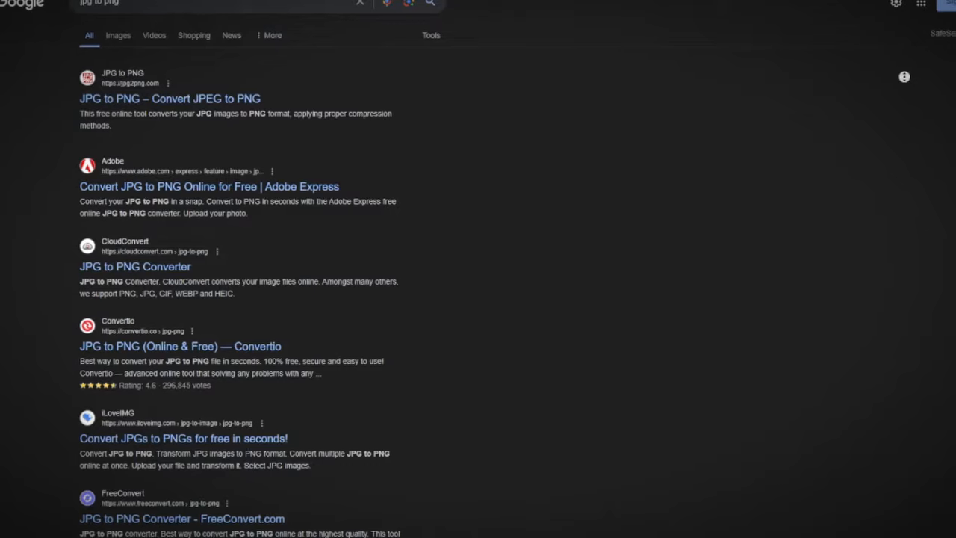
Step: Scroll further down the Google results for 'jpg to png'
{"action": "scroll", "scroll_direction": "down", "scroll_amount": 3}
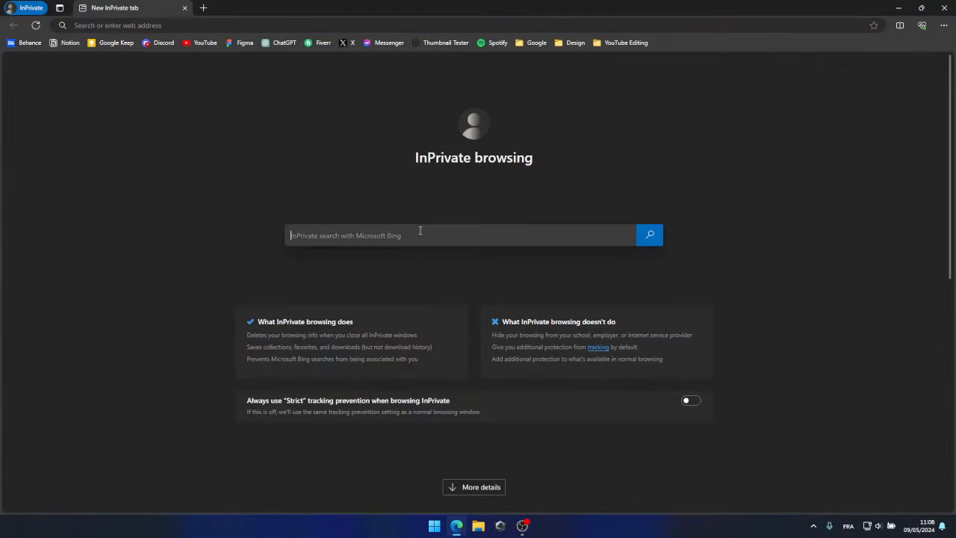
Step: Search 'wondershare uniconverter' and request the UniConverter installer download from the product page
{"action": "type", "text": "wondershare u"}
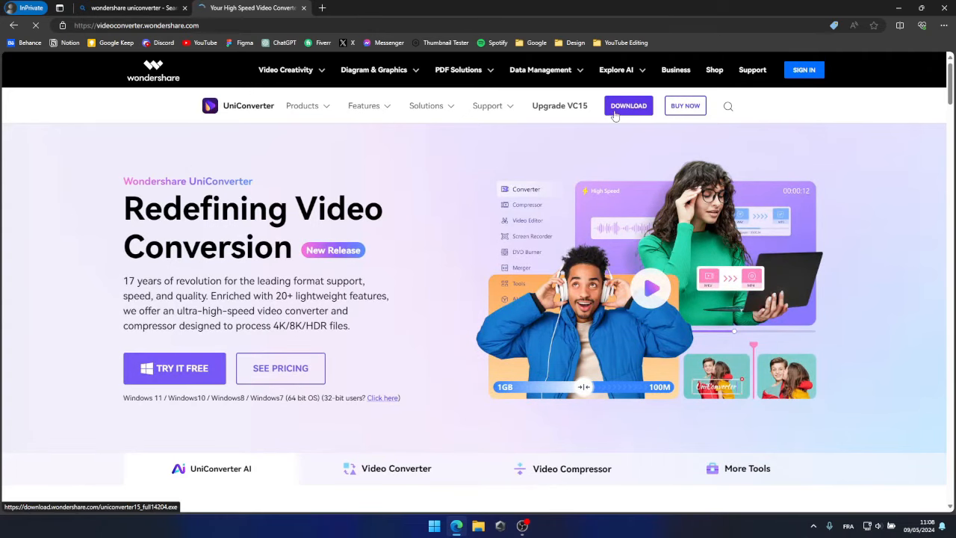
{"action": "left_click", "coordinate": [628, 104]}
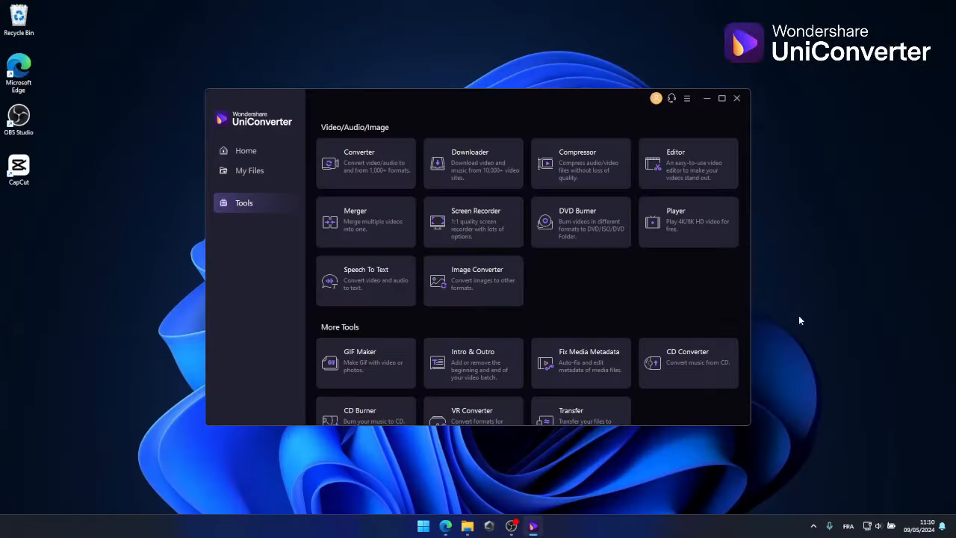
{"action": "left_click", "coordinate": [245, 150]}
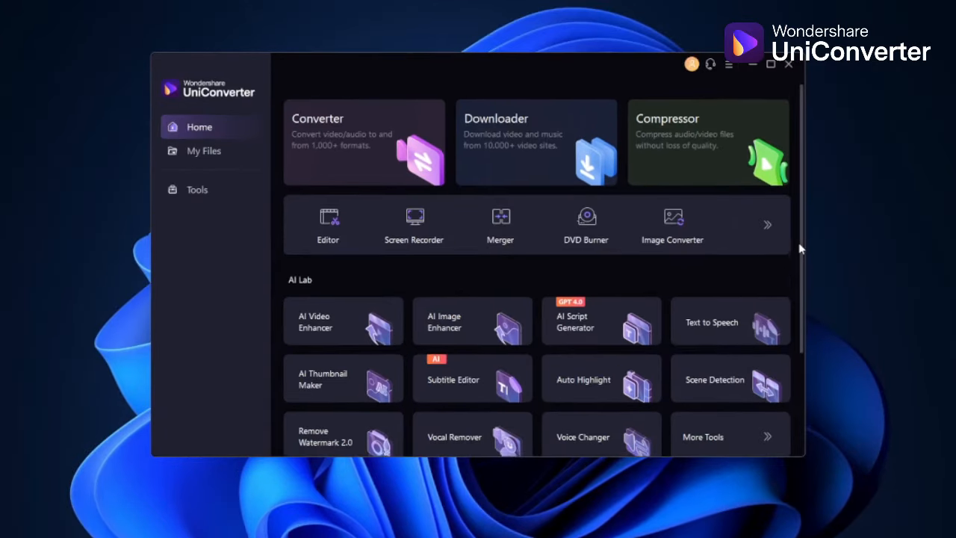
{"action": "scroll", "scroll_direction": "down", "scroll_amount": 3}
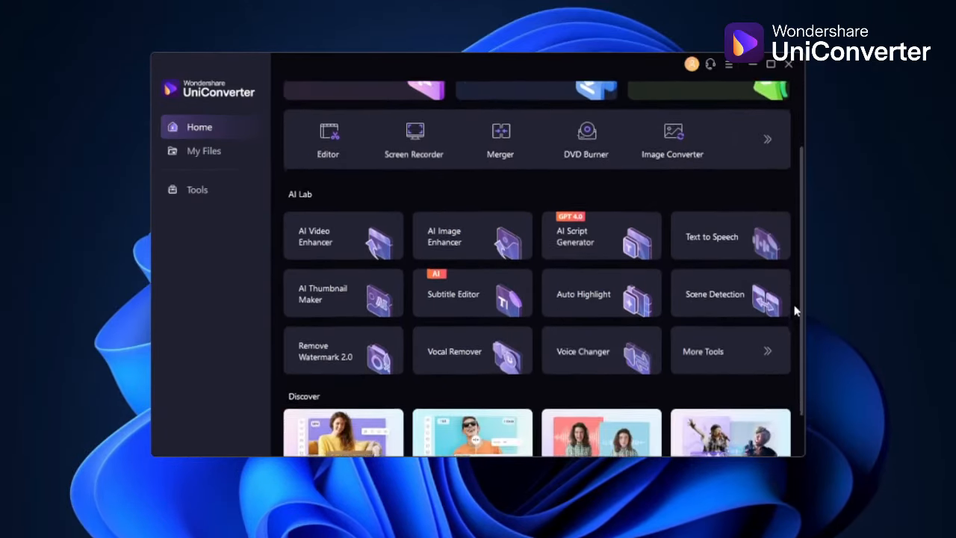
{"action": "scroll", "scroll_direction": "down", "scroll_amount": 3}
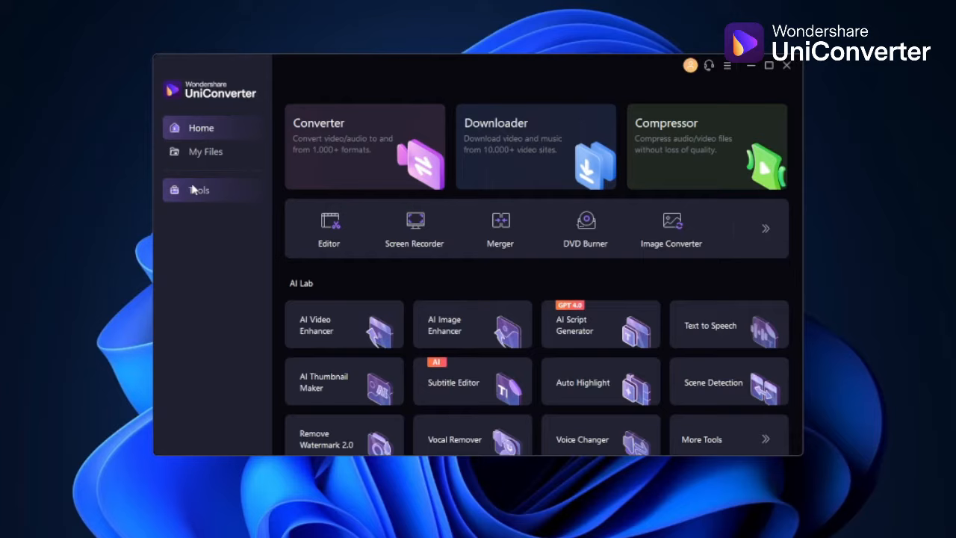
{"action": "left_click", "coordinate": [200, 190]}
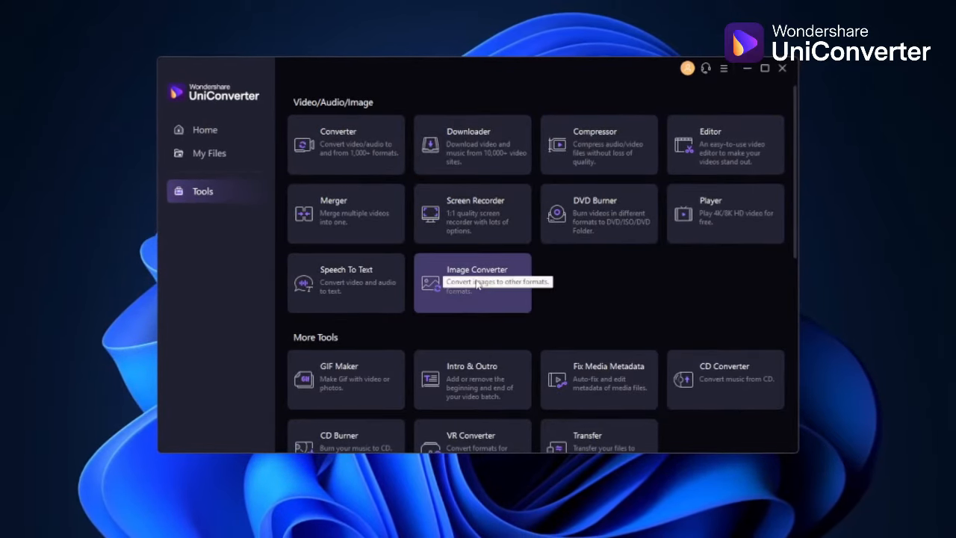
Step: Load Thumbnail.jpg from Downloads into the Image Converter for conversion
{"action": "left_click", "coordinate": [472, 282]}
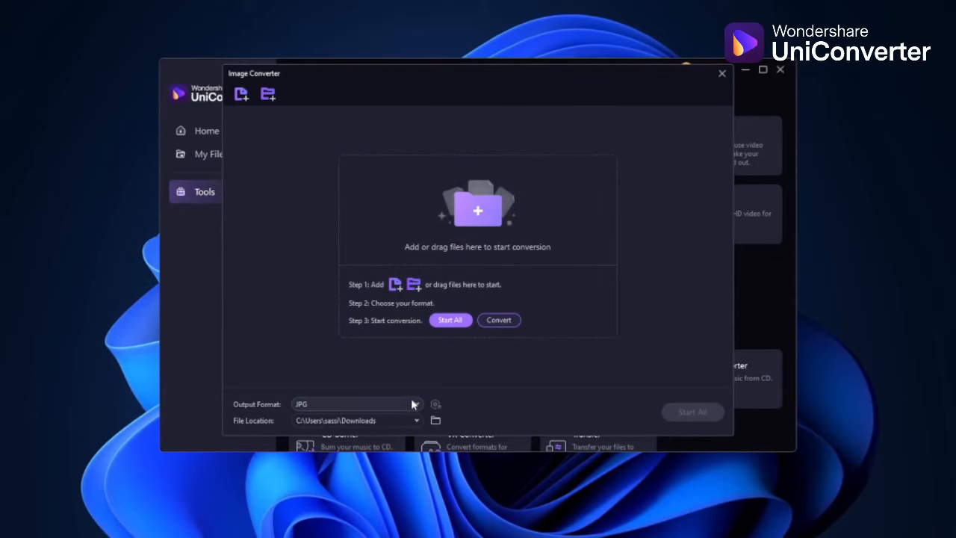
{"action": "left_click", "coordinate": [357, 403]}
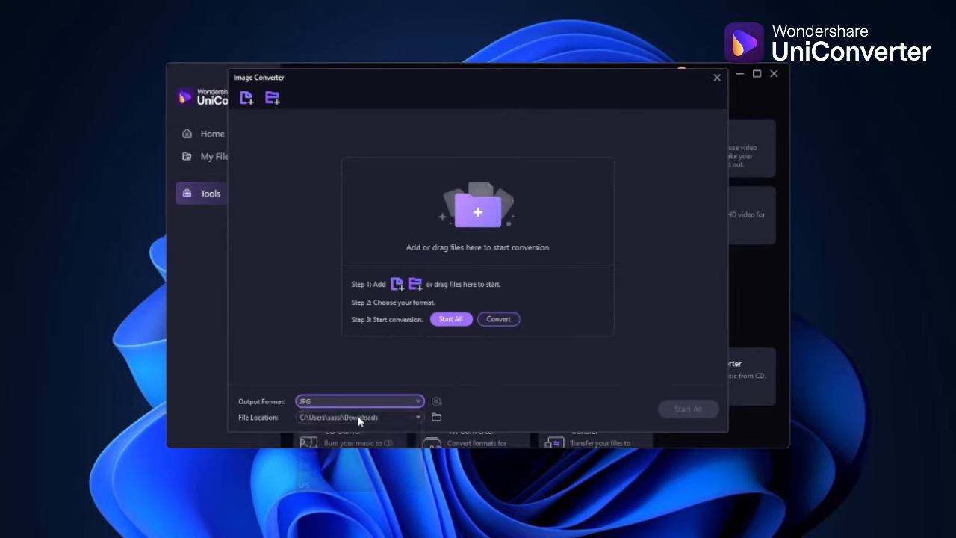
{"action": "left_click", "coordinate": [436, 415]}
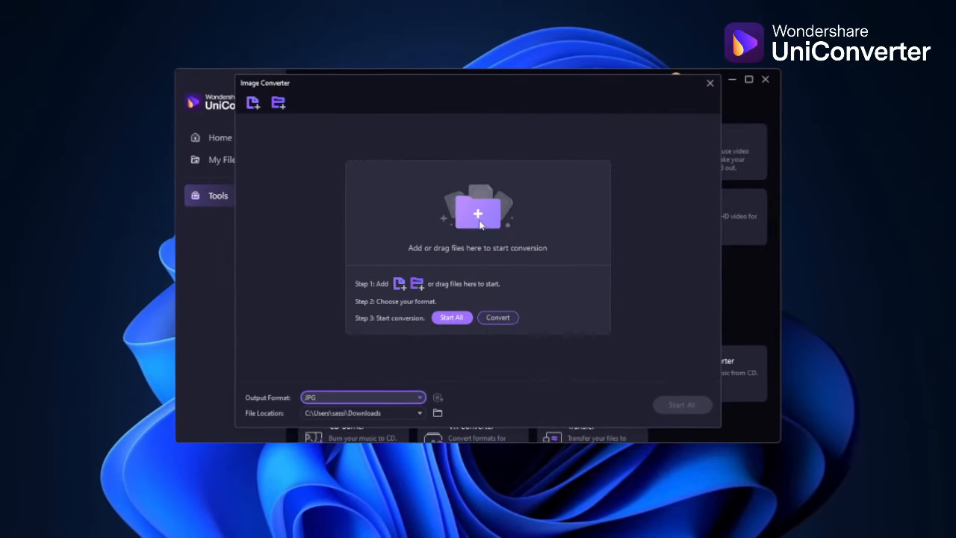
{"action": "left_click", "coordinate": [253, 102]}
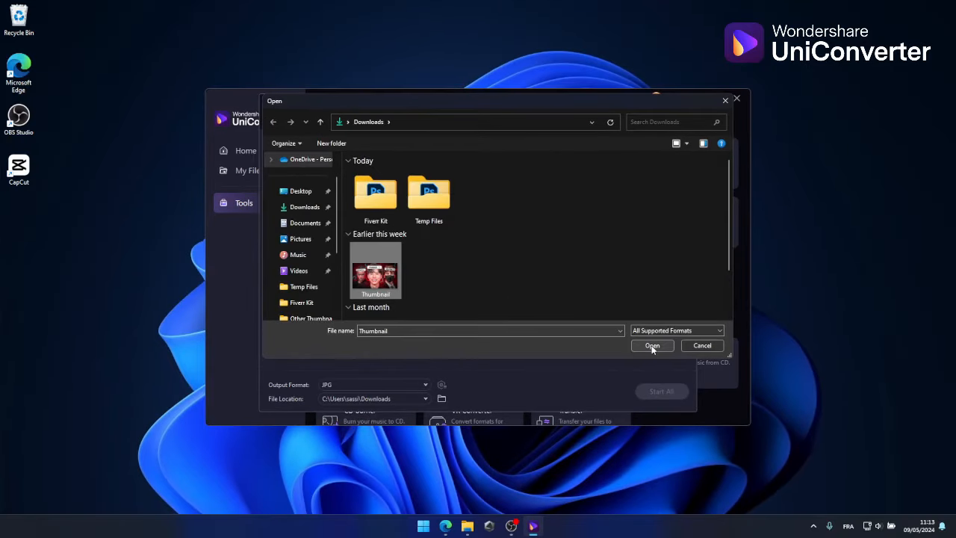
{"action": "left_click", "coordinate": [651, 345]}
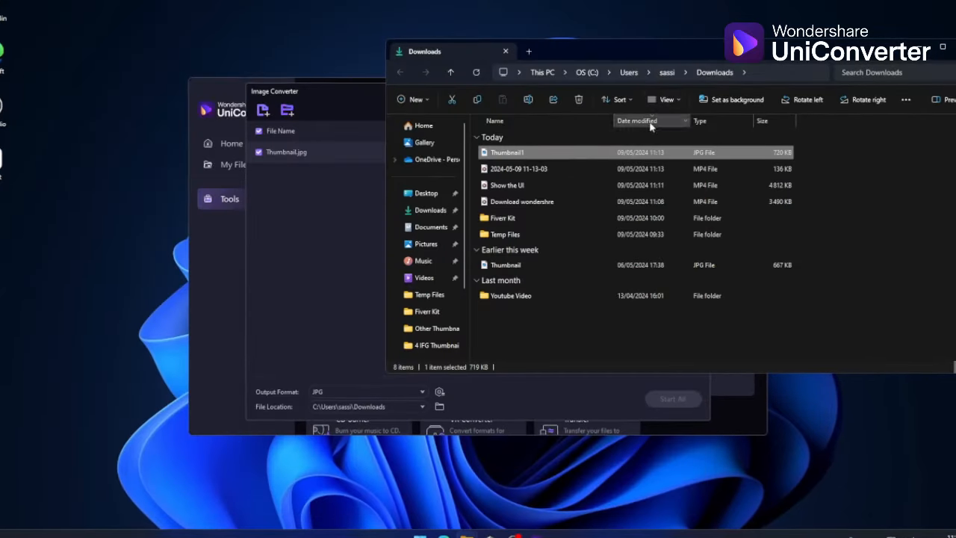
Step: Choose a context-menu action on Thumbnail1 in Downloads and return to the Open dialog
{"action": "right_click", "coordinate": [508, 152]}
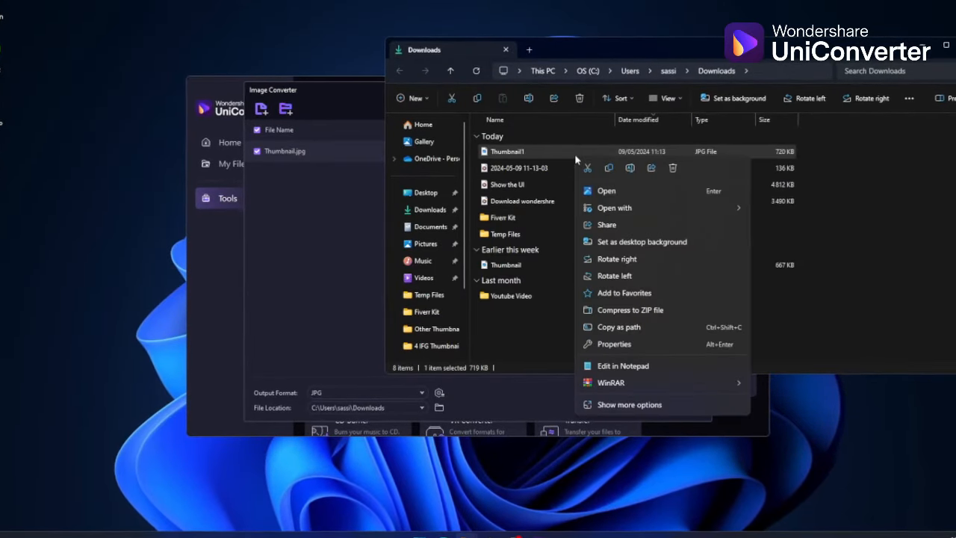
{"action": "left_click", "coordinate": [614, 344]}
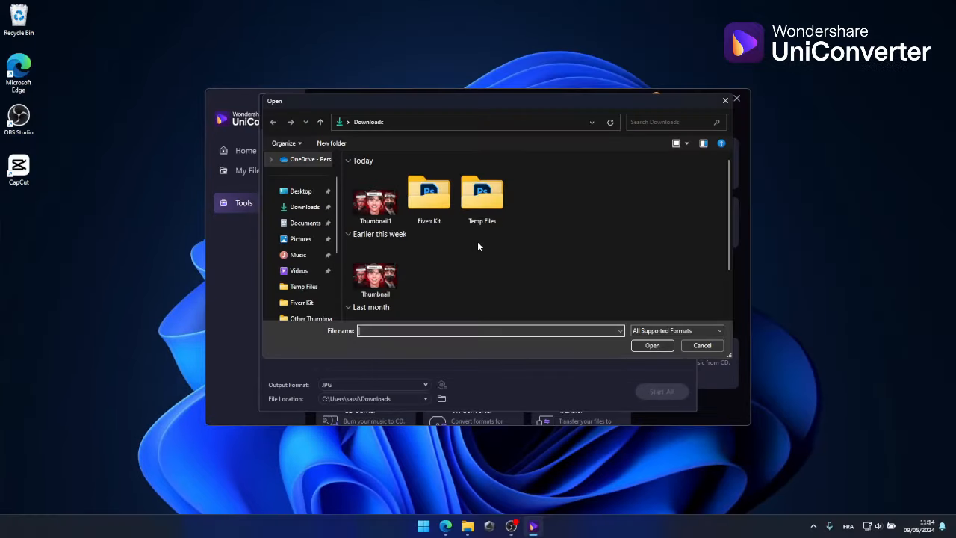
Step: Add Thumbnail1.jpg to the conversion list and set its output format to PSD
{"action": "left_click", "coordinate": [375, 195]}
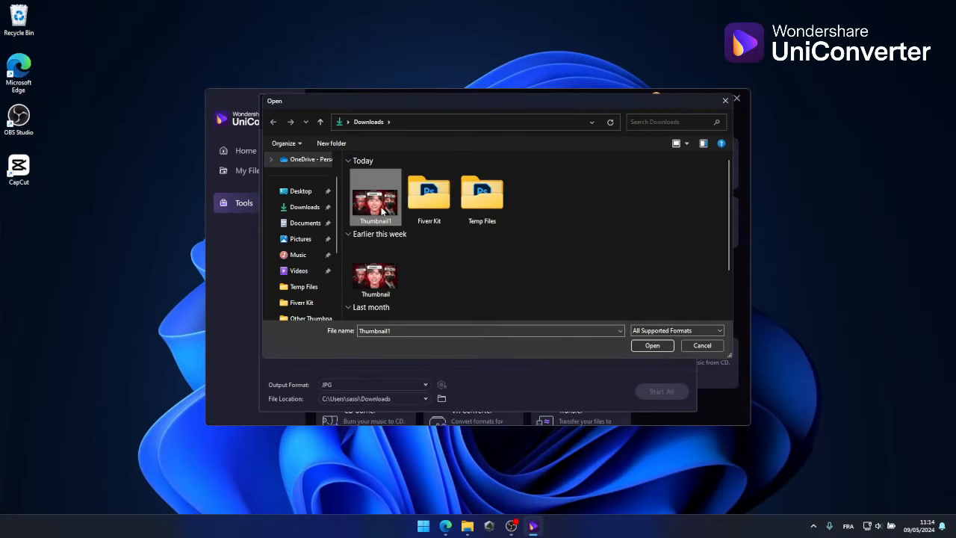
{"action": "left_click", "coordinate": [652, 345]}
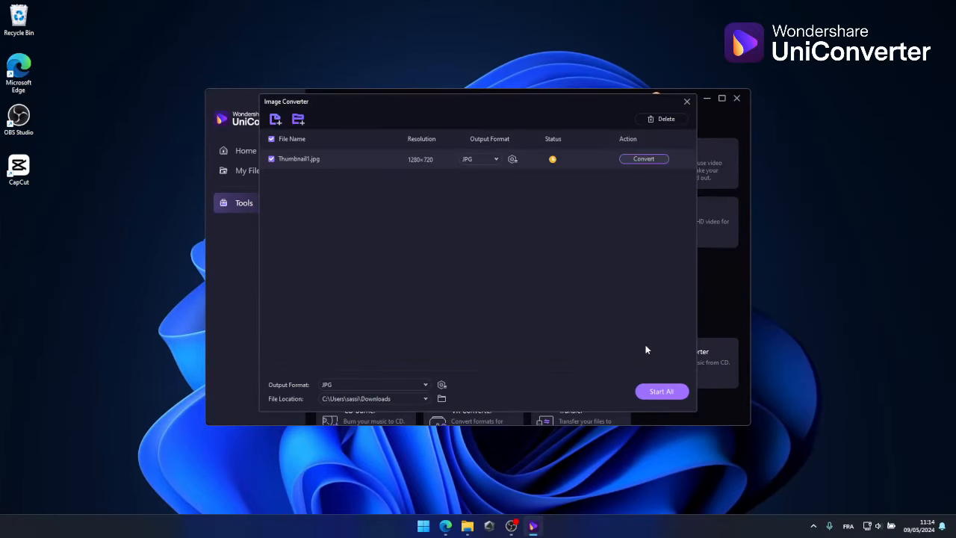
{"action": "left_click", "coordinate": [478, 158]}
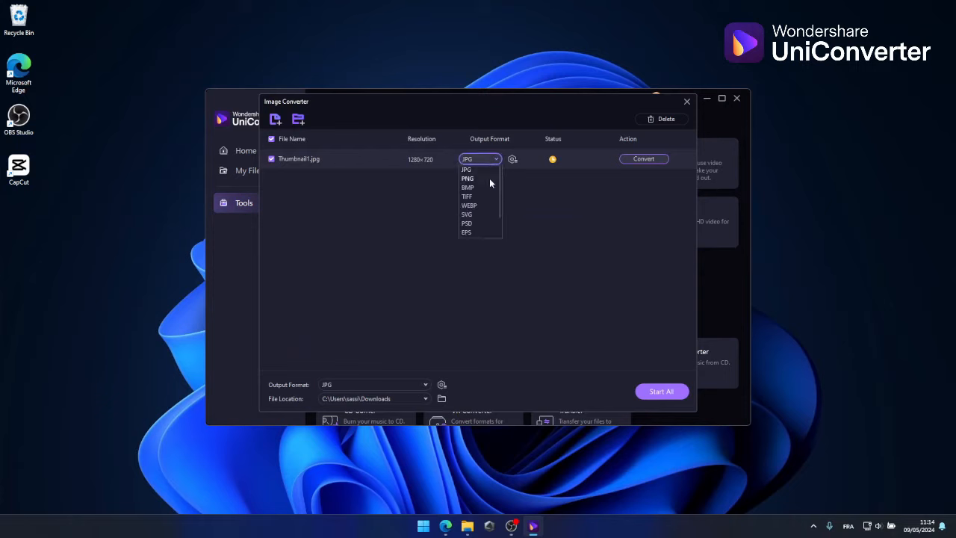
{"action": "scroll", "scroll_direction": "down", "scroll_amount": 3}
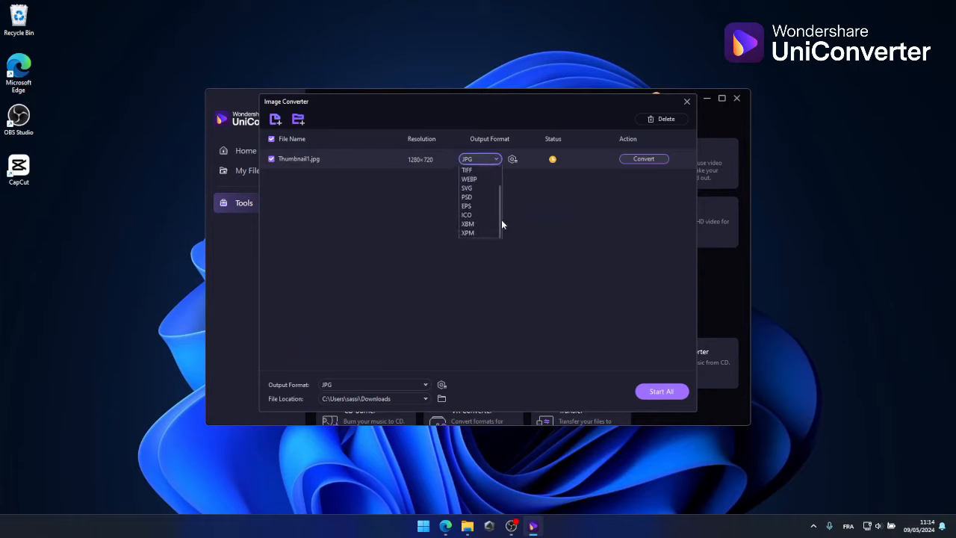
{"action": "mouse_move", "coordinate": [469, 202]}
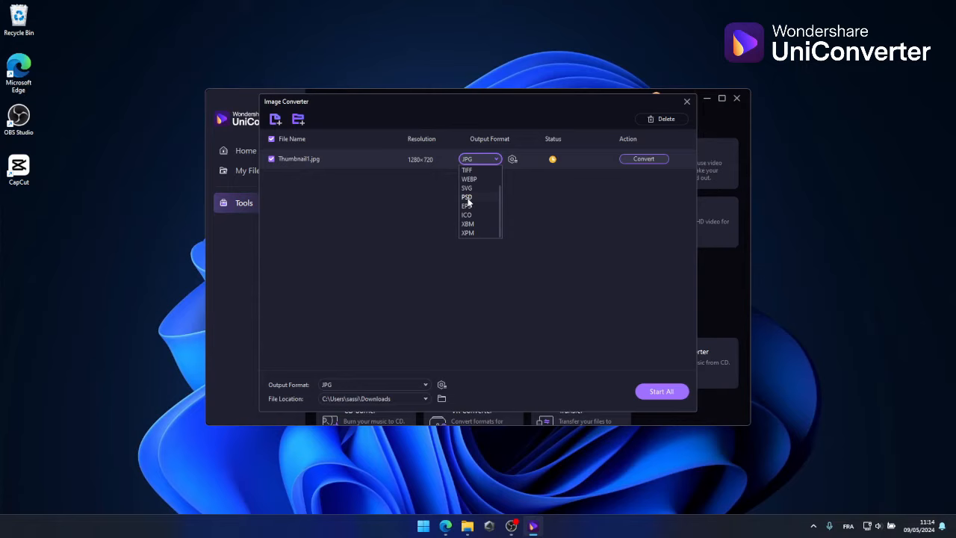
{"action": "left_click", "coordinate": [466, 198]}
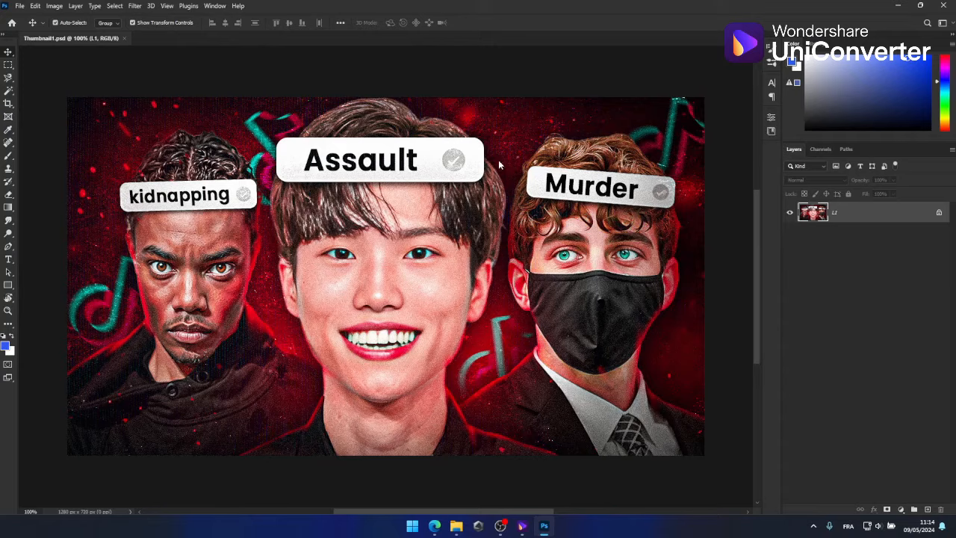
{"action": "mouse_move", "coordinate": [351, 227]}
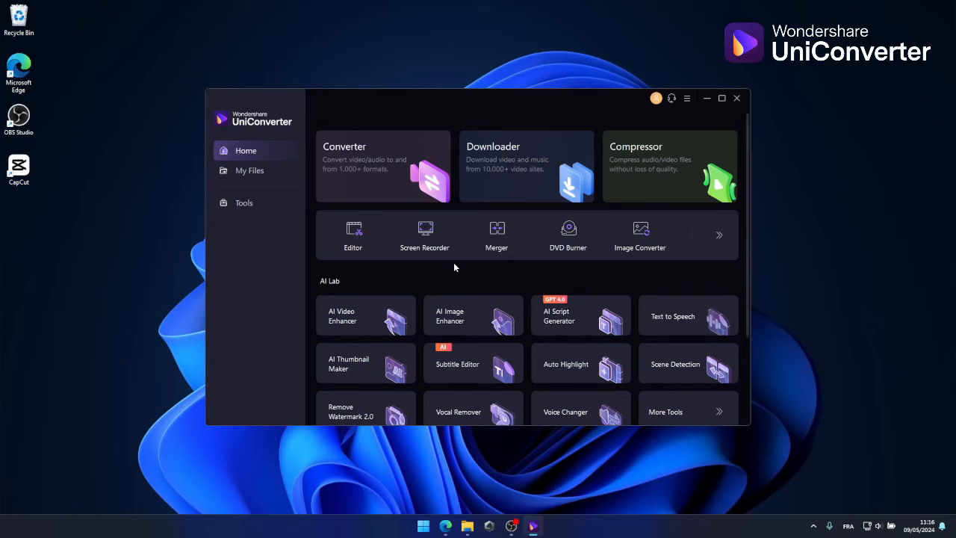
Step: Launch AI Image Enhancer from the AI Lab section of the Tools list
{"action": "left_click", "coordinate": [245, 203]}
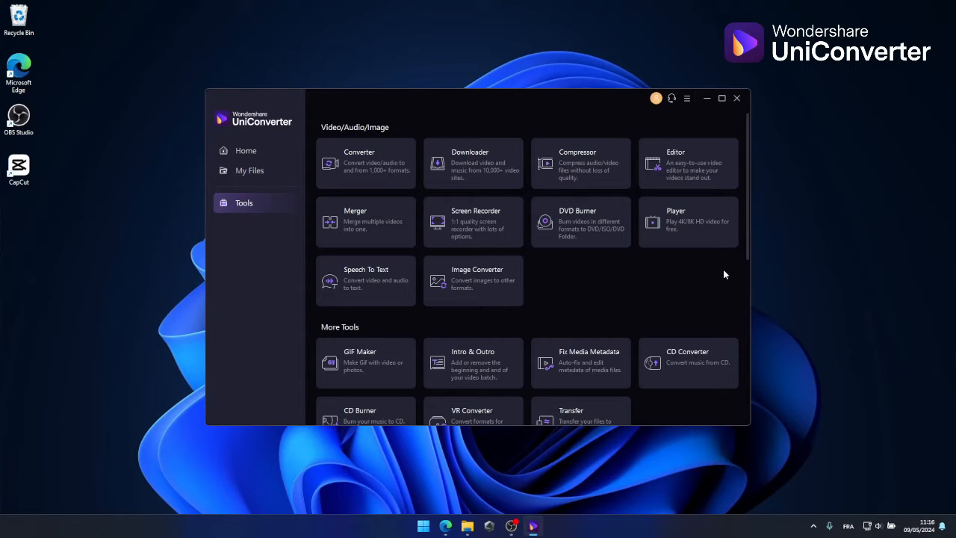
{"action": "scroll", "scroll_direction": "down", "scroll_amount": 3}
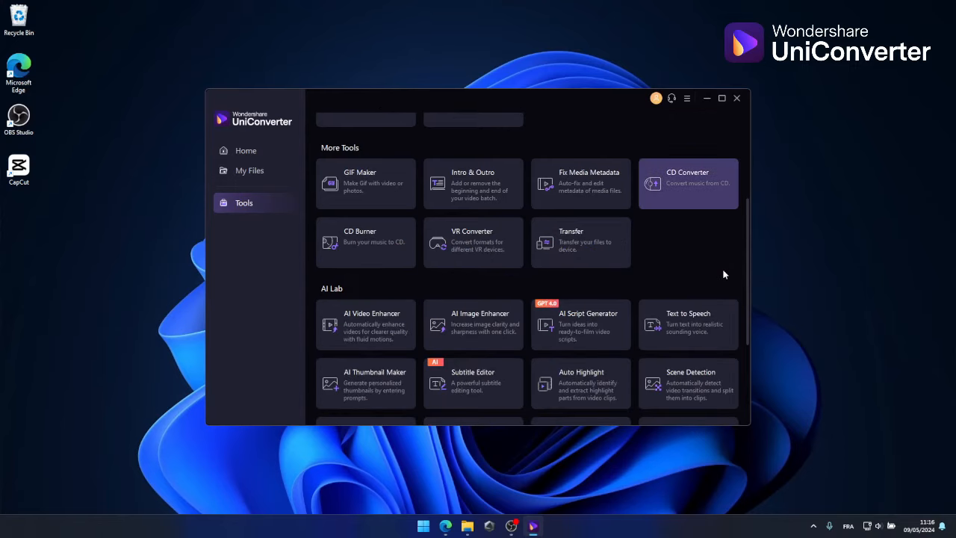
{"action": "mouse_move", "coordinate": [472, 323]}
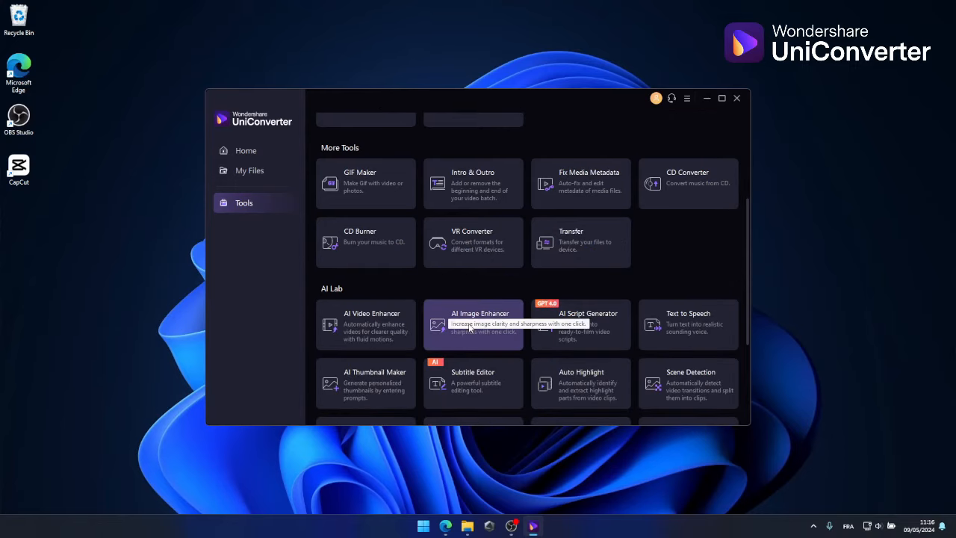
{"action": "left_click", "coordinate": [472, 326]}
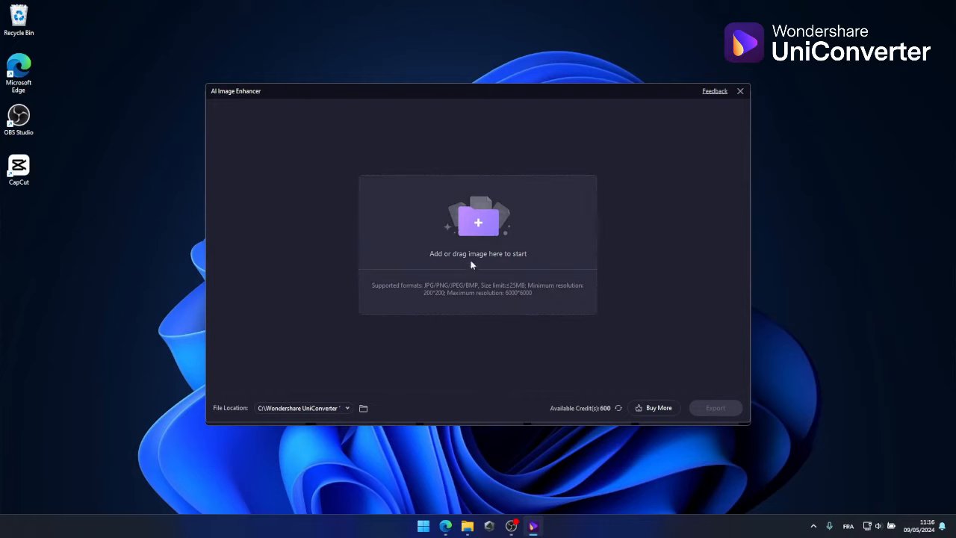
Step: Load the Thumbnail image and switch to the AI Upscaler model, confirming the change
{"action": "left_click", "coordinate": [478, 221]}
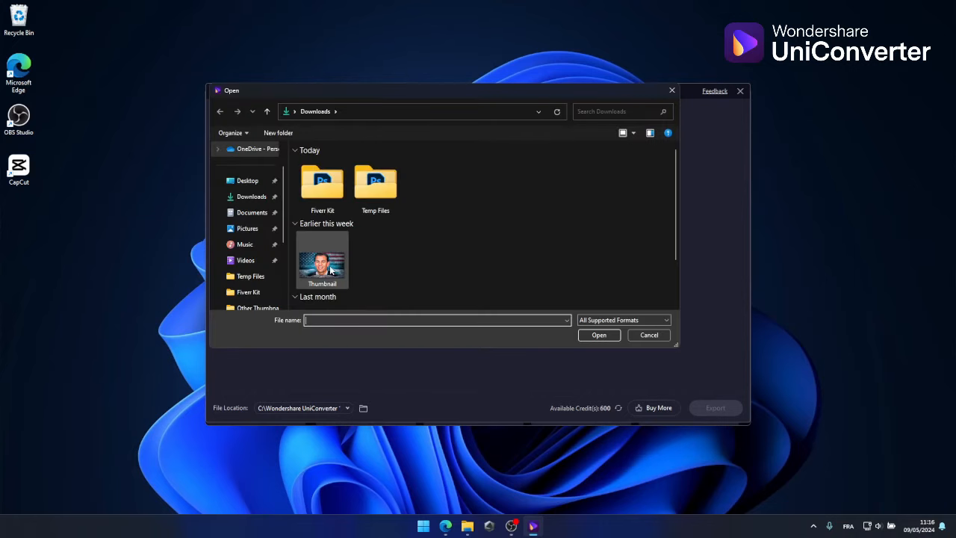
{"action": "double_click", "coordinate": [323, 260]}
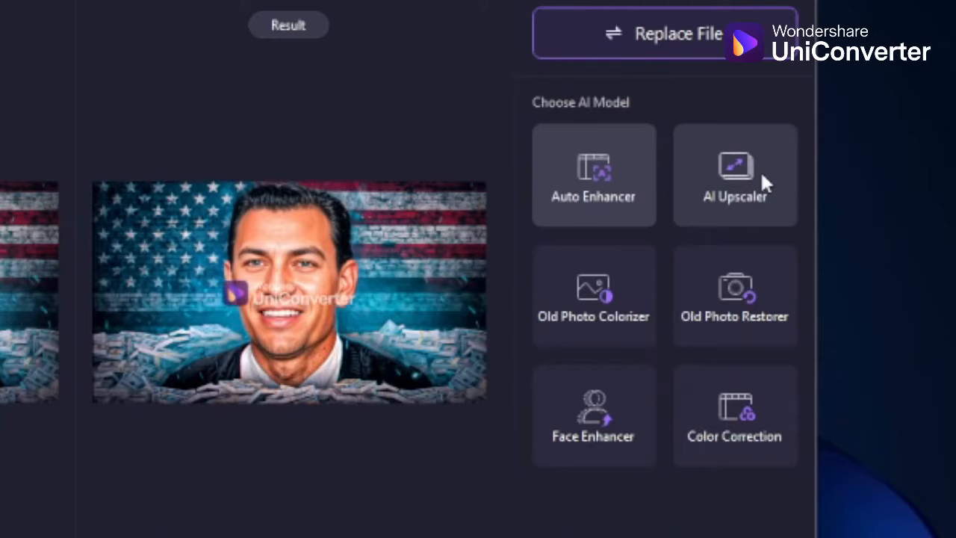
{"action": "mouse_move", "coordinate": [545, 418]}
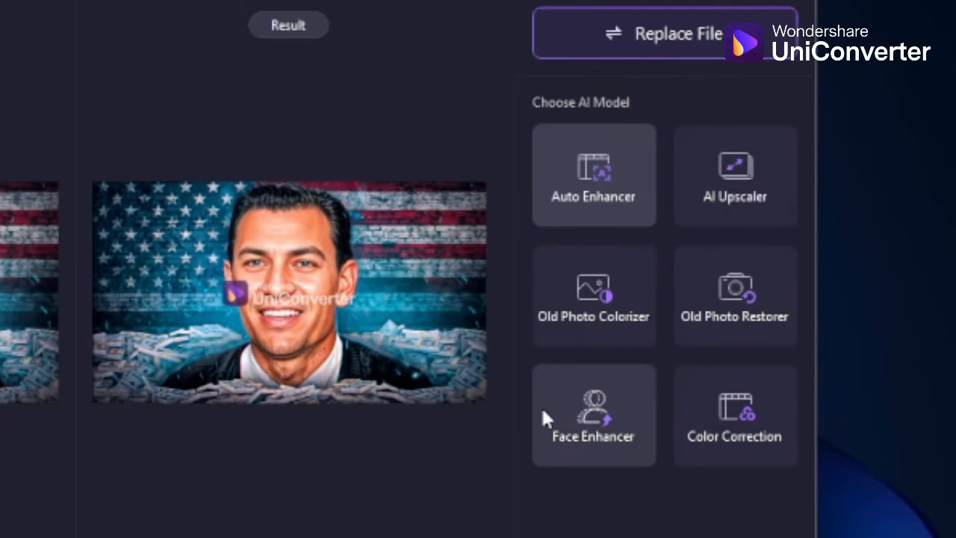
{"action": "left_click", "coordinate": [711, 185]}
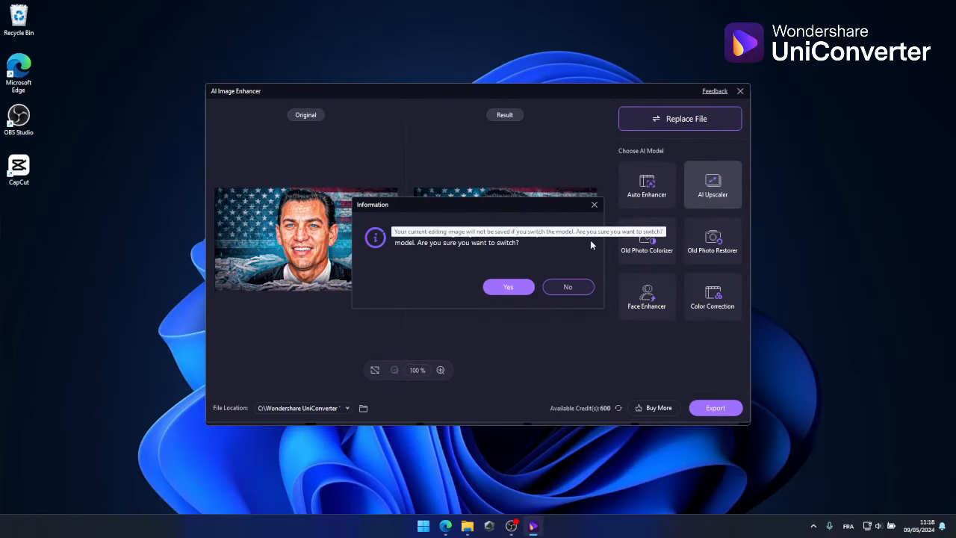
{"action": "left_click", "coordinate": [508, 287]}
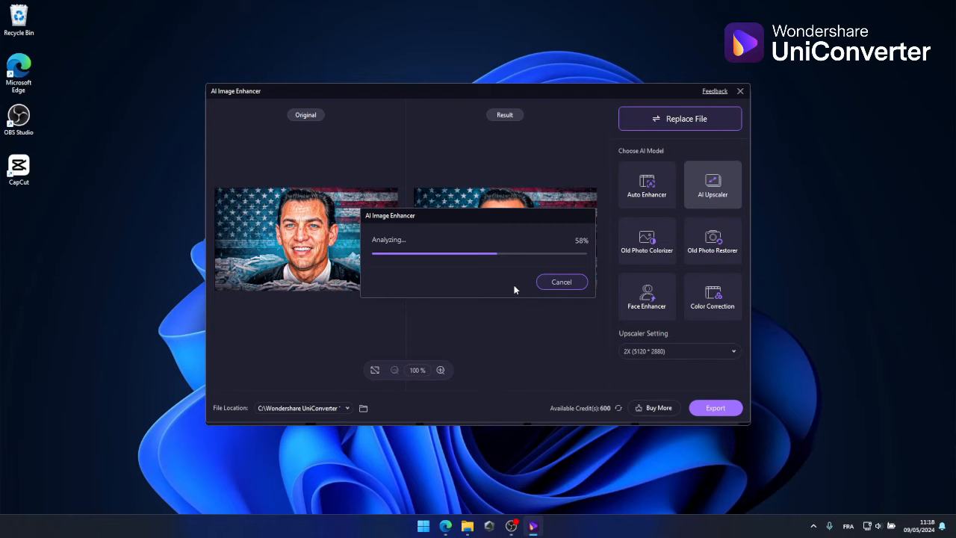